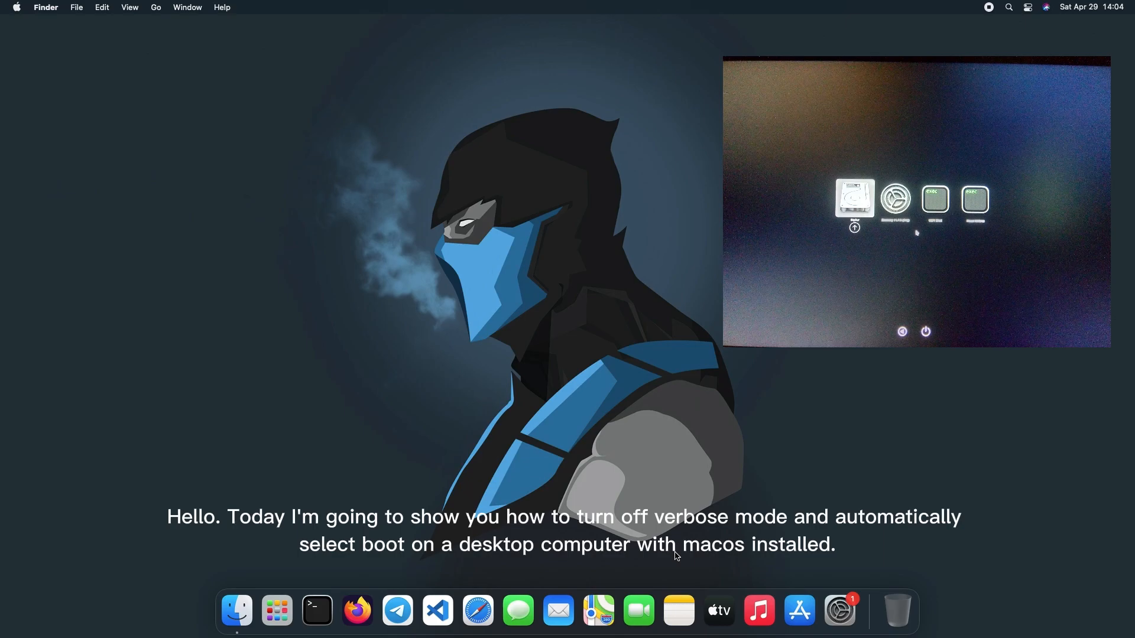
mouse_move(278, 610)
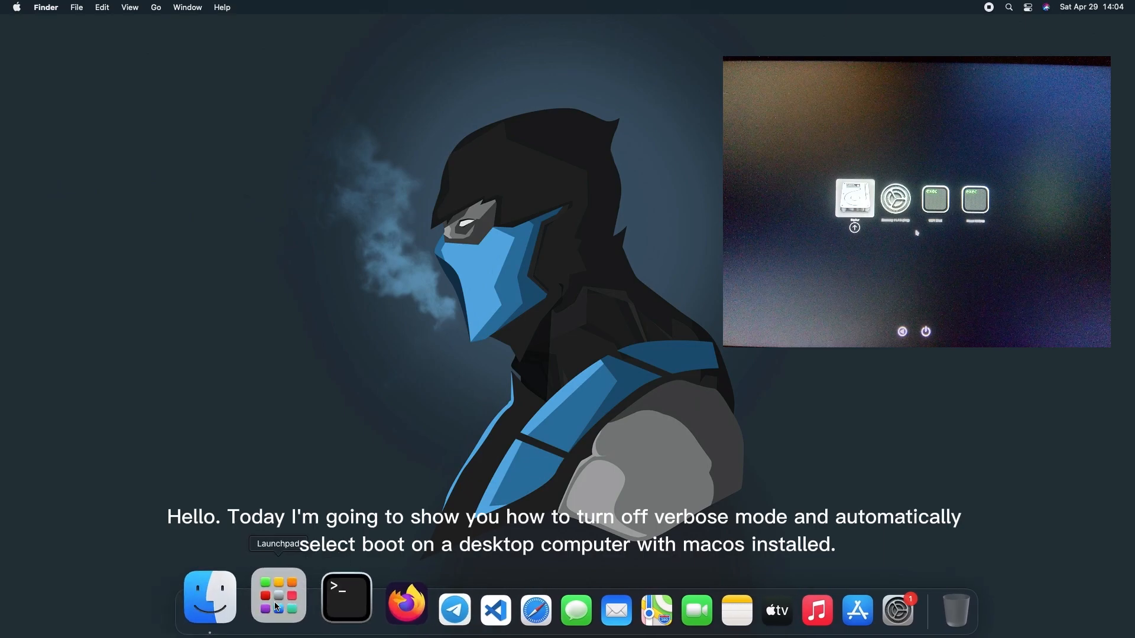
- Launch OpenCore Configurator from the Dock's Launchpad
click(279, 606)
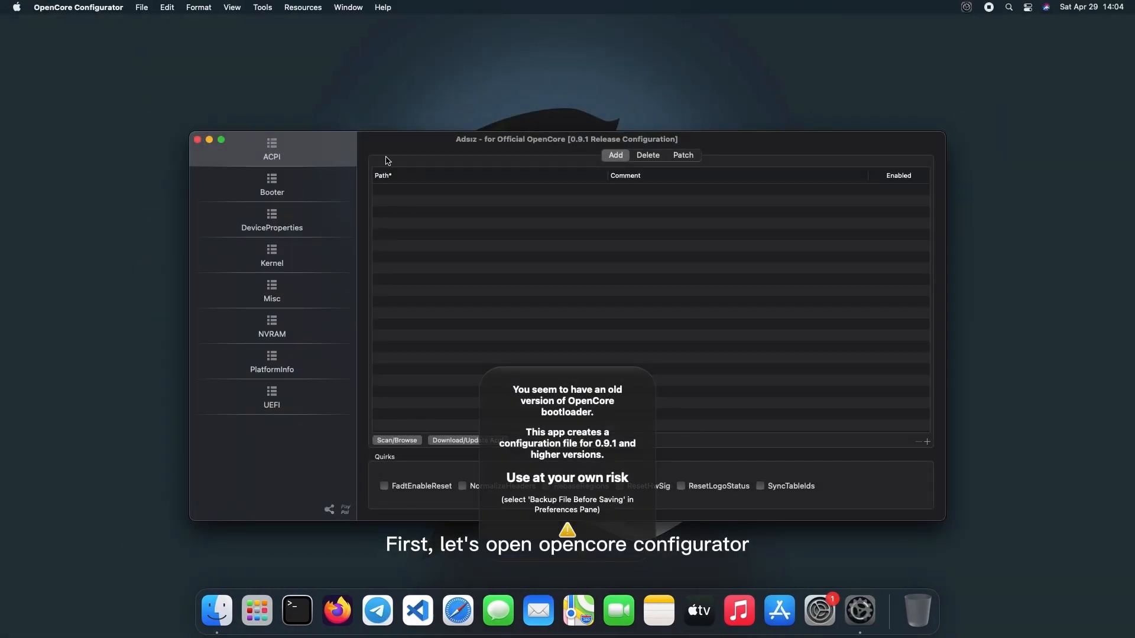
- Mount the EFI partition disk0s1 via Tools > Mount EFI, authorising with the admin password
click(263, 7)
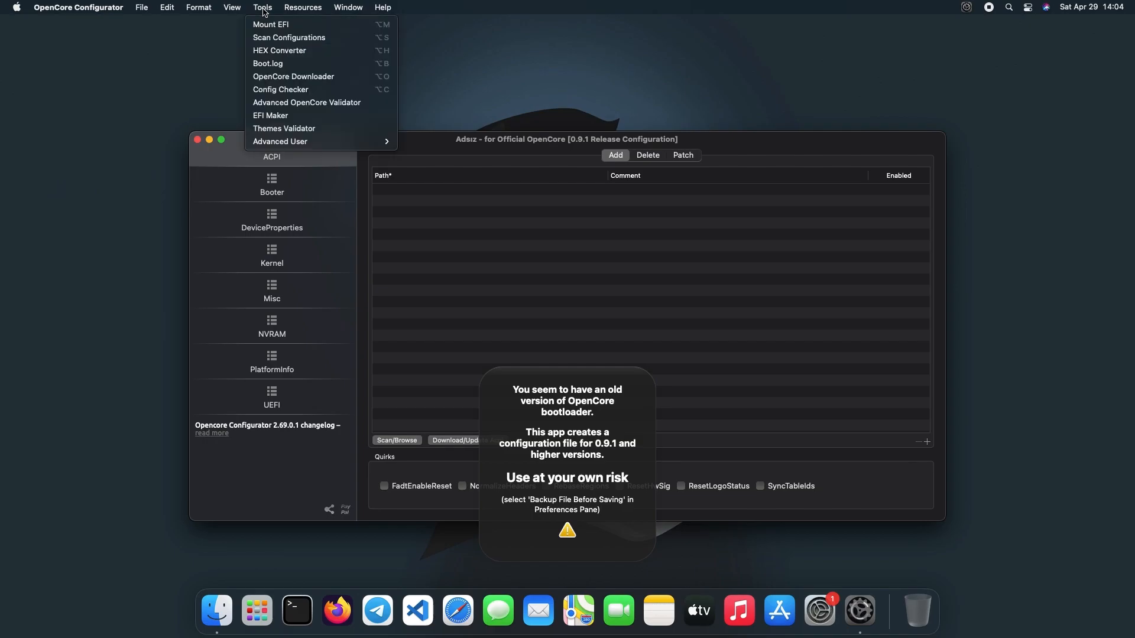
click(270, 24)
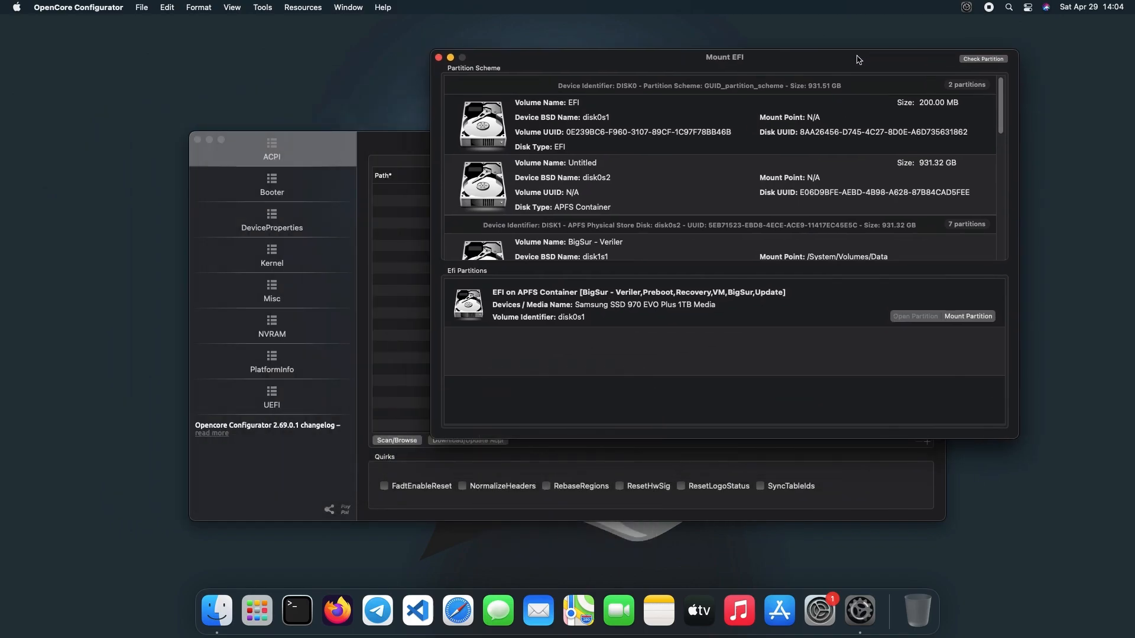
click(969, 317)
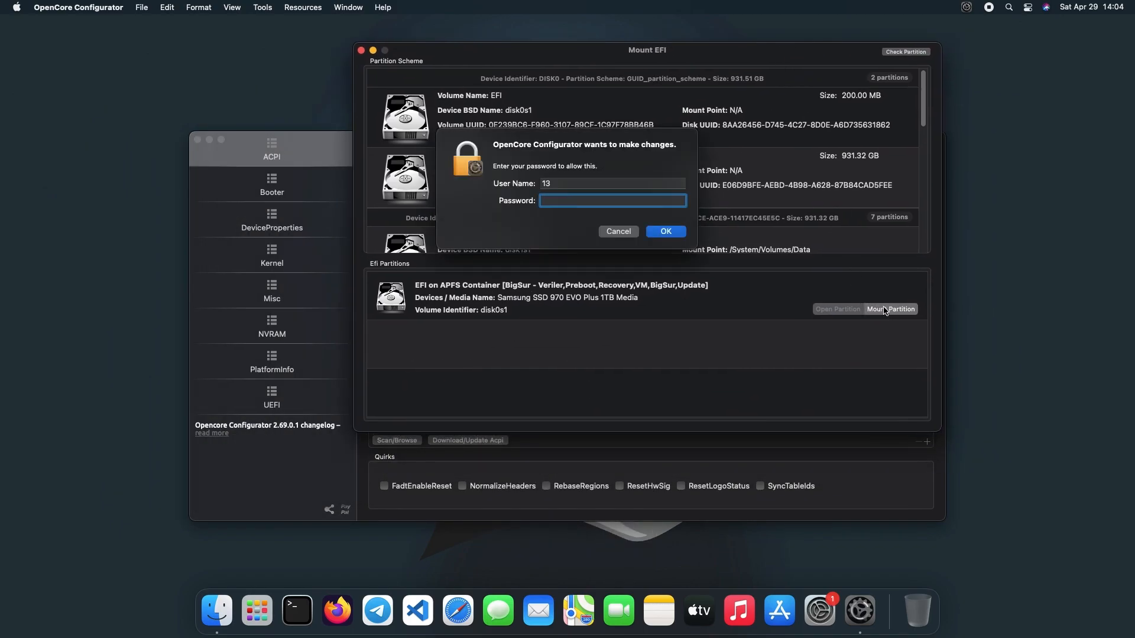
text(••••)
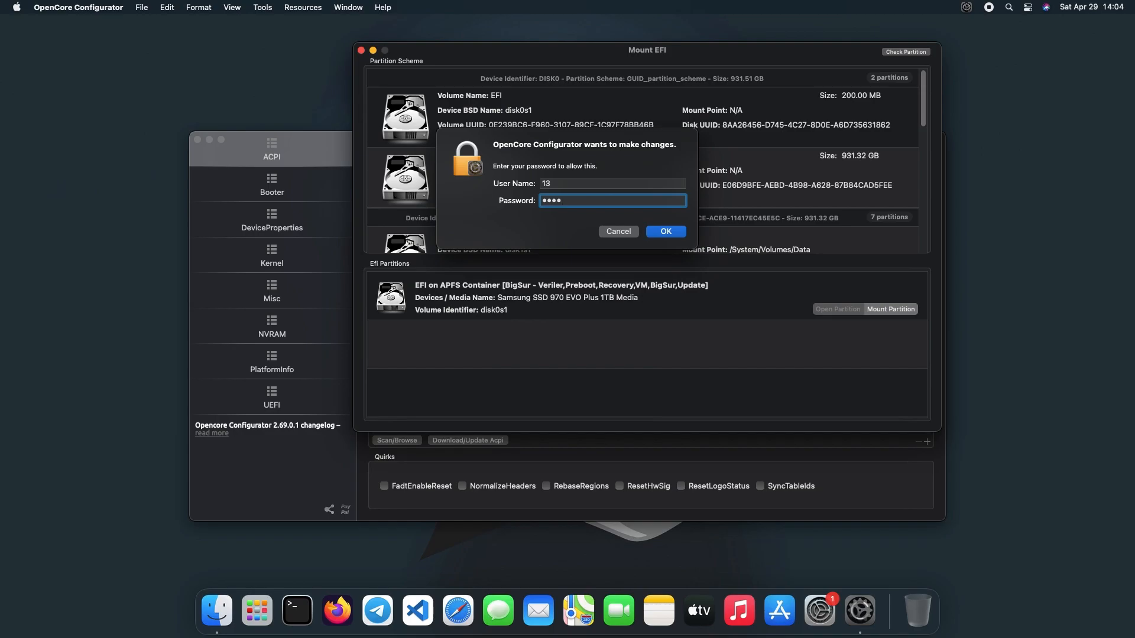
click(664, 231)
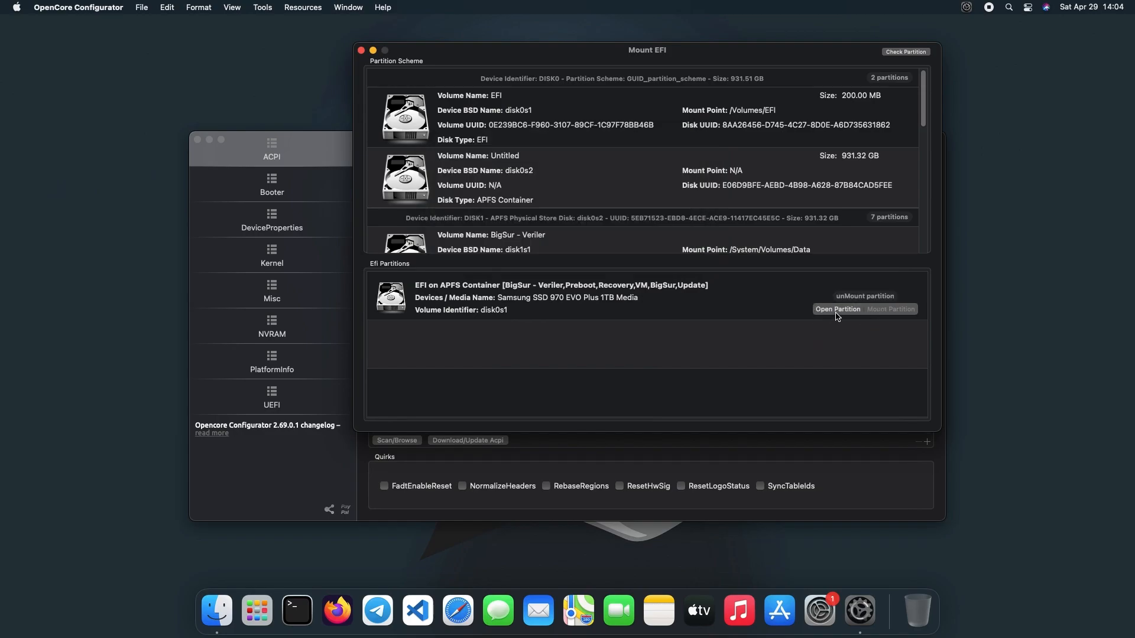
- Open the EFI partition's OC/config.plist in OpenCore Configurator from Finder
click(837, 309)
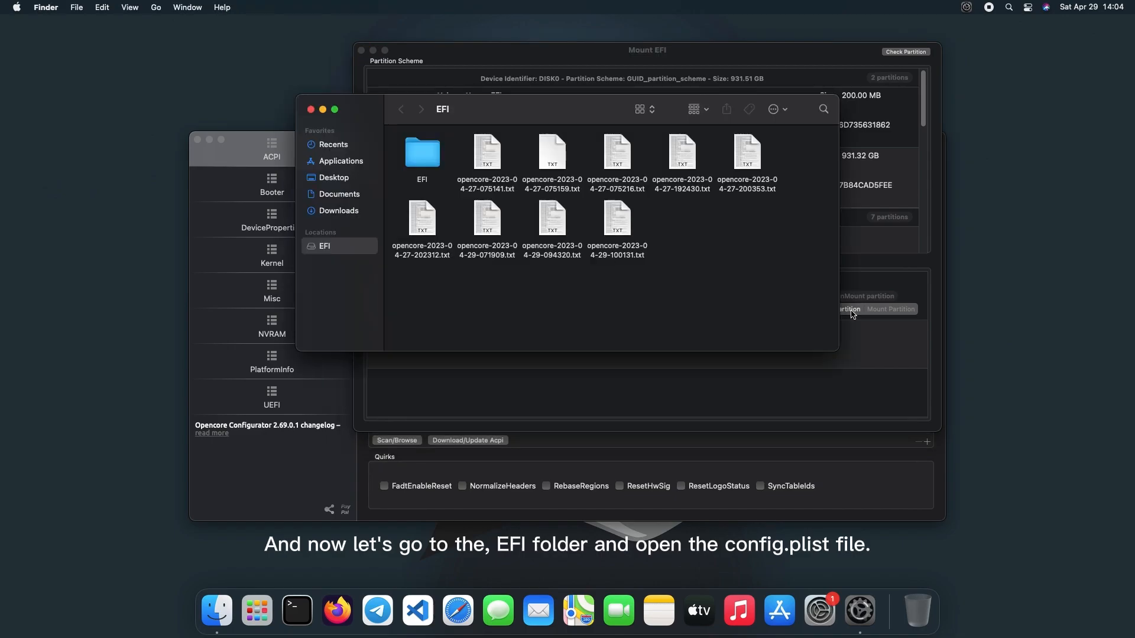
double_click(422, 152)
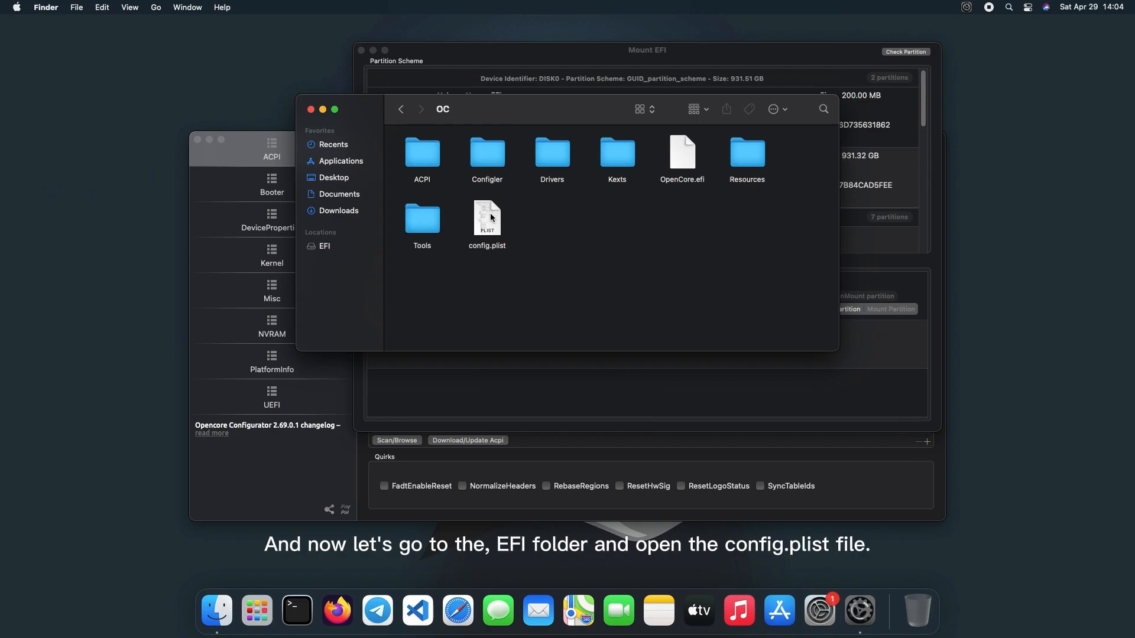
right_click(486, 217)
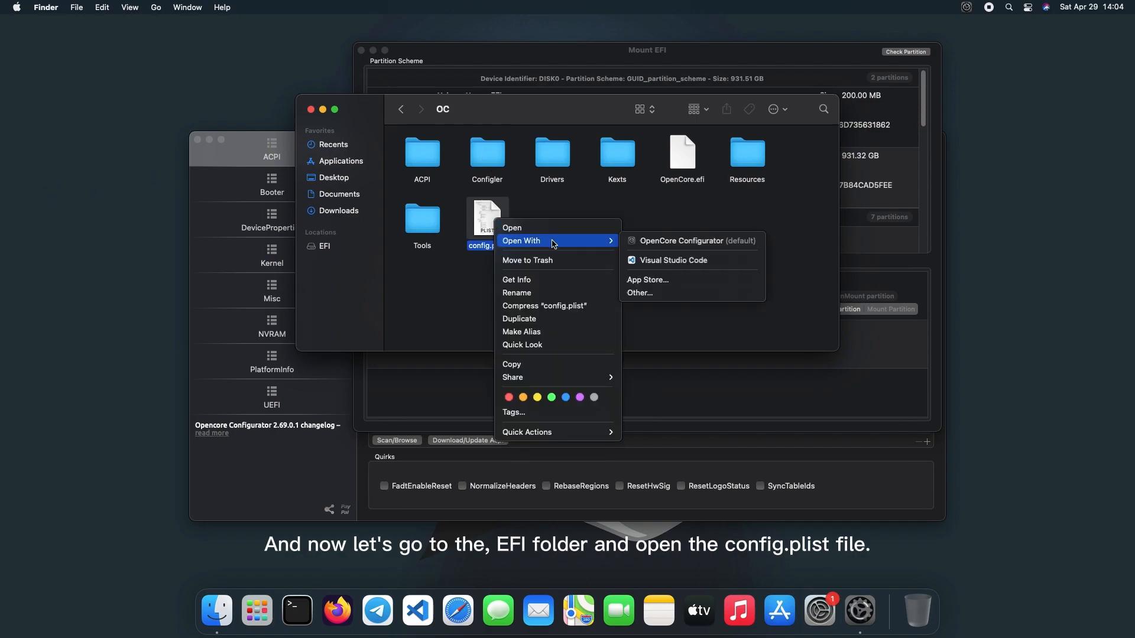
mouse_move(695, 240)
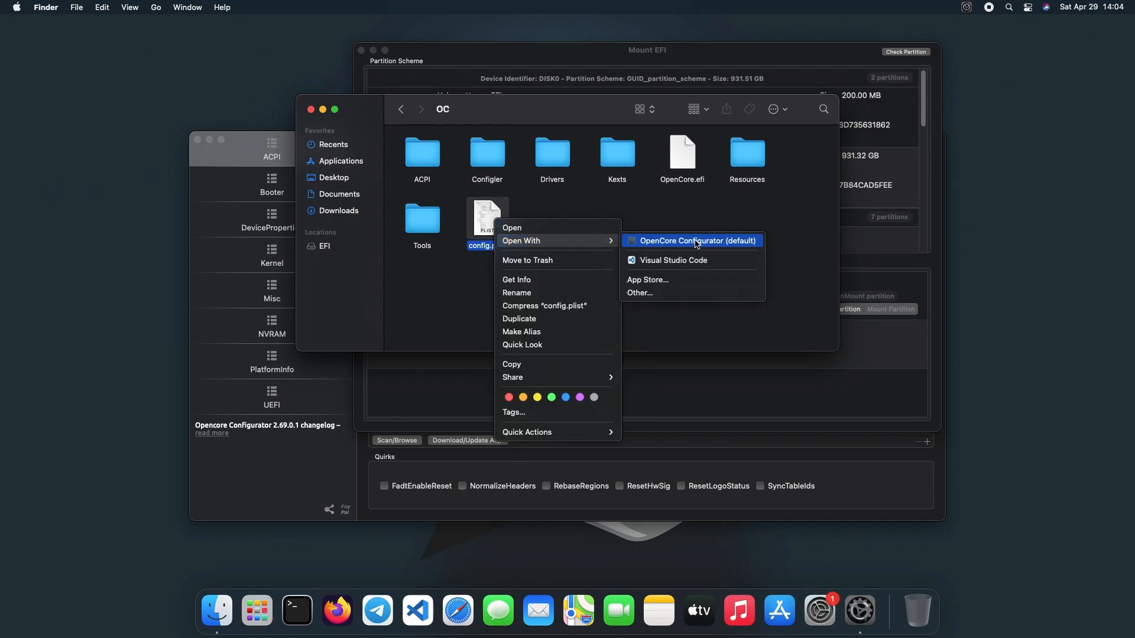
click(696, 240)
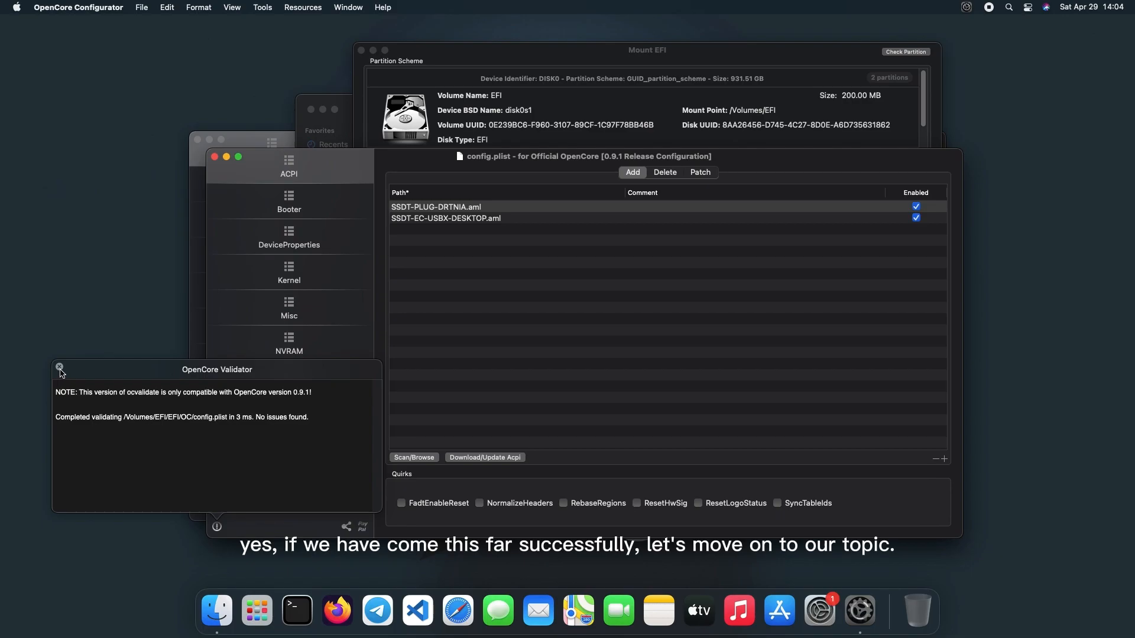
- Remove -v from the last UUID's boot-args, leaving keepsyms=1 debug=0x100 alcid=1
click(288, 345)
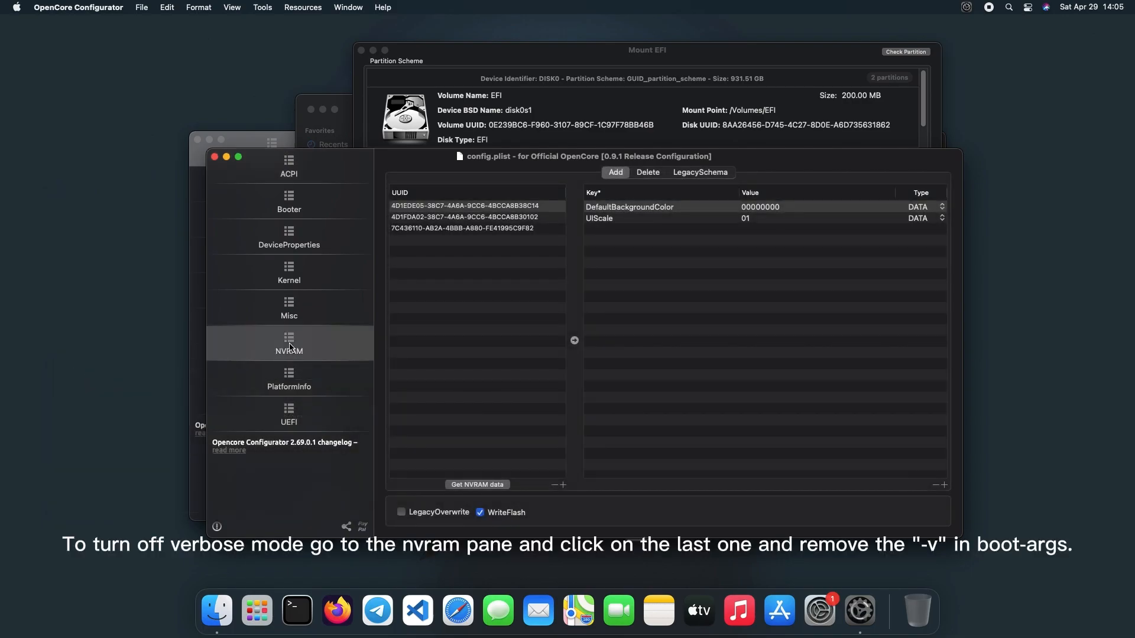
click(463, 228)
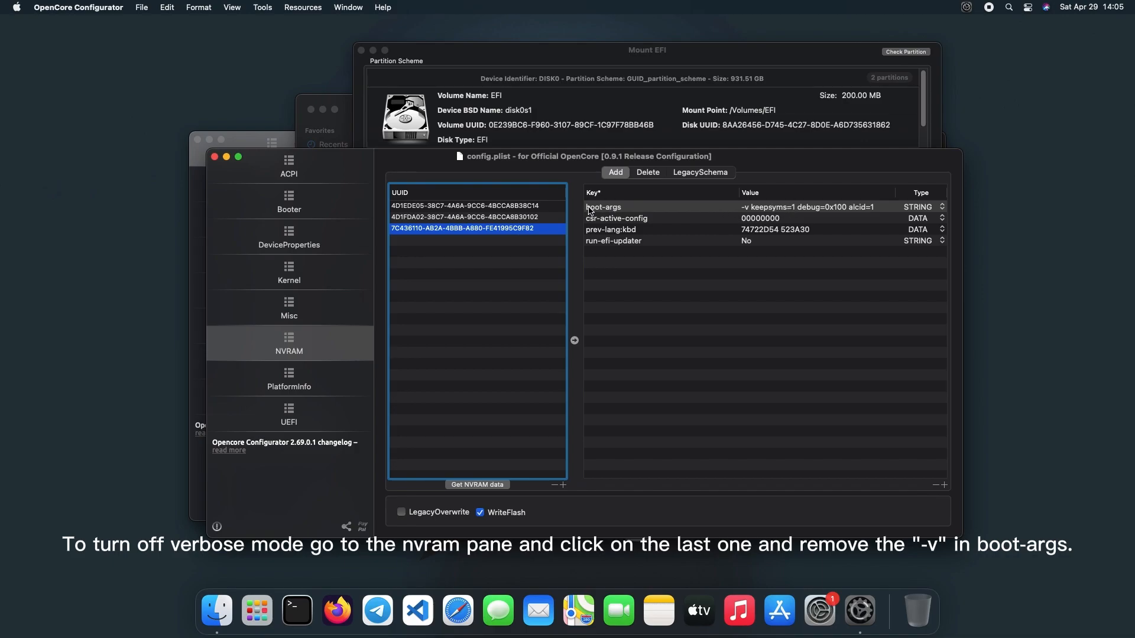
double_click(807, 207)
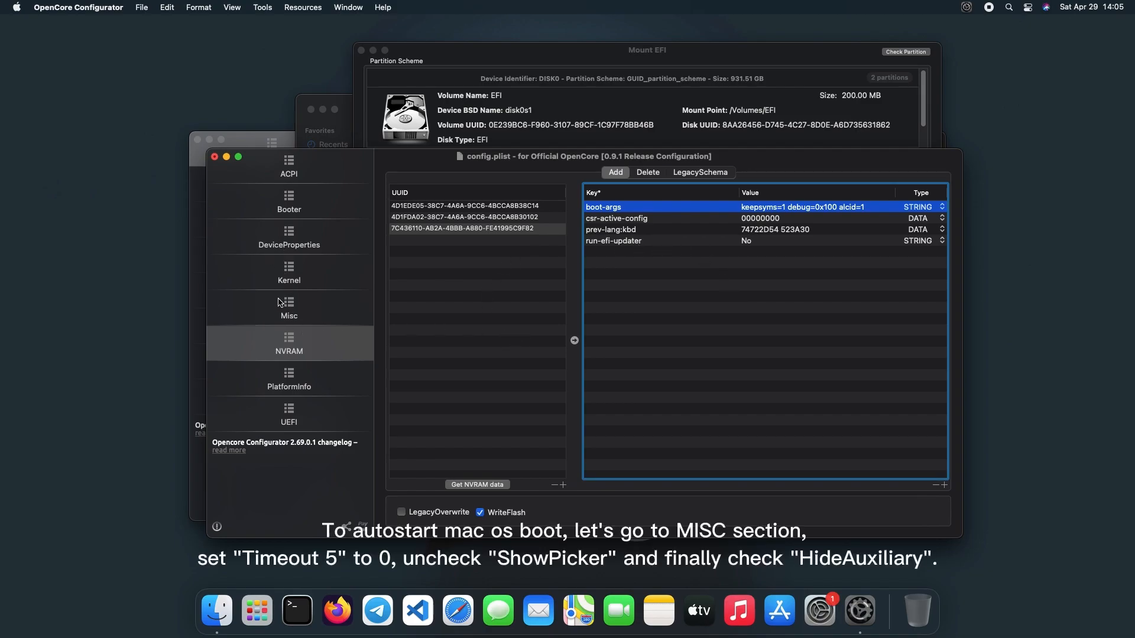
- Set Misc boot Timeout to 0, uncheck Show Picker and check HideAuxiliary
click(288, 307)
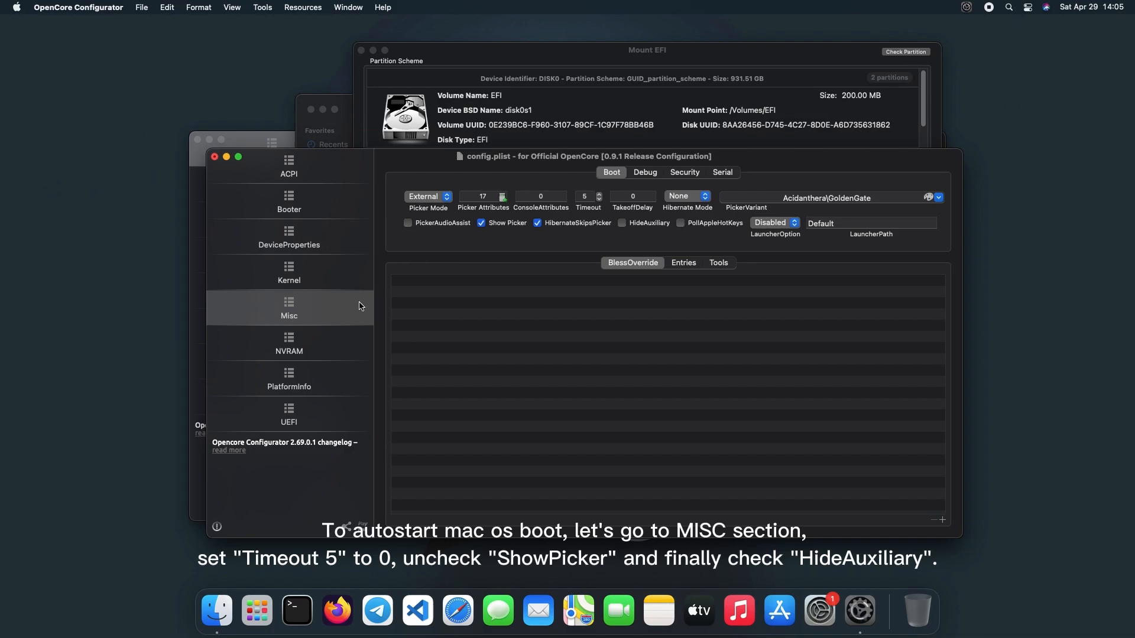
click(598, 198)
text(0)
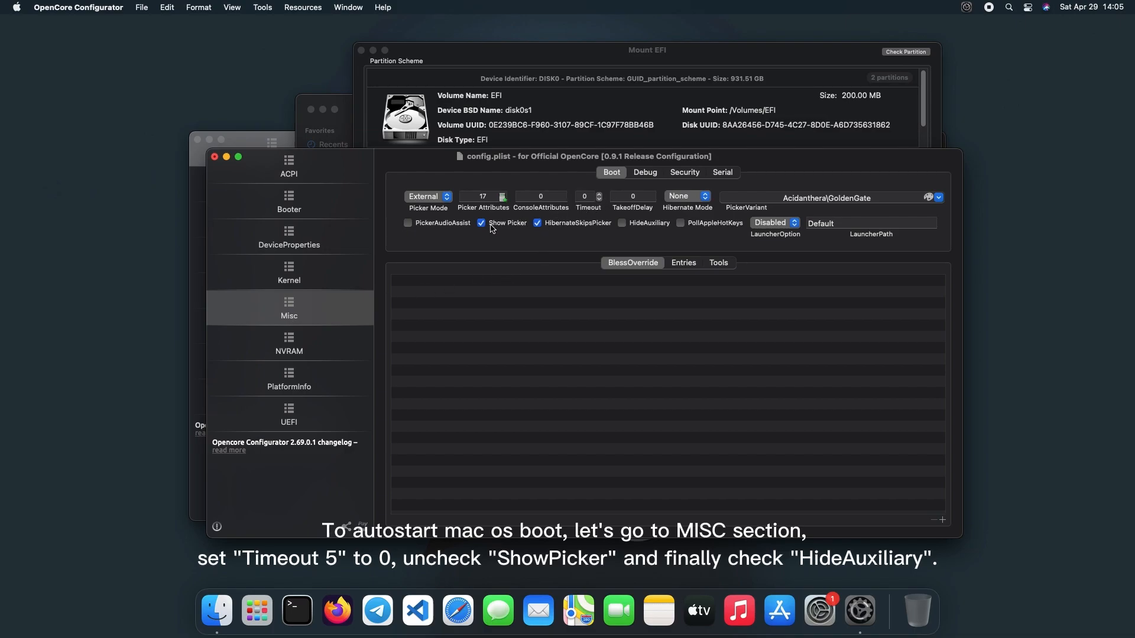
click(481, 224)
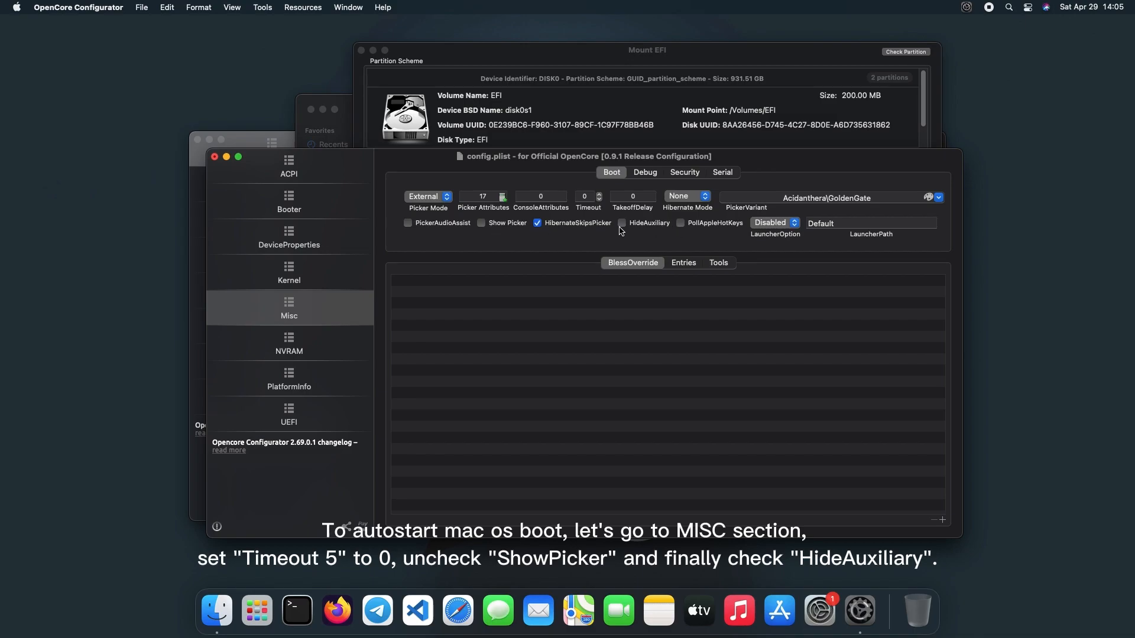
click(620, 224)
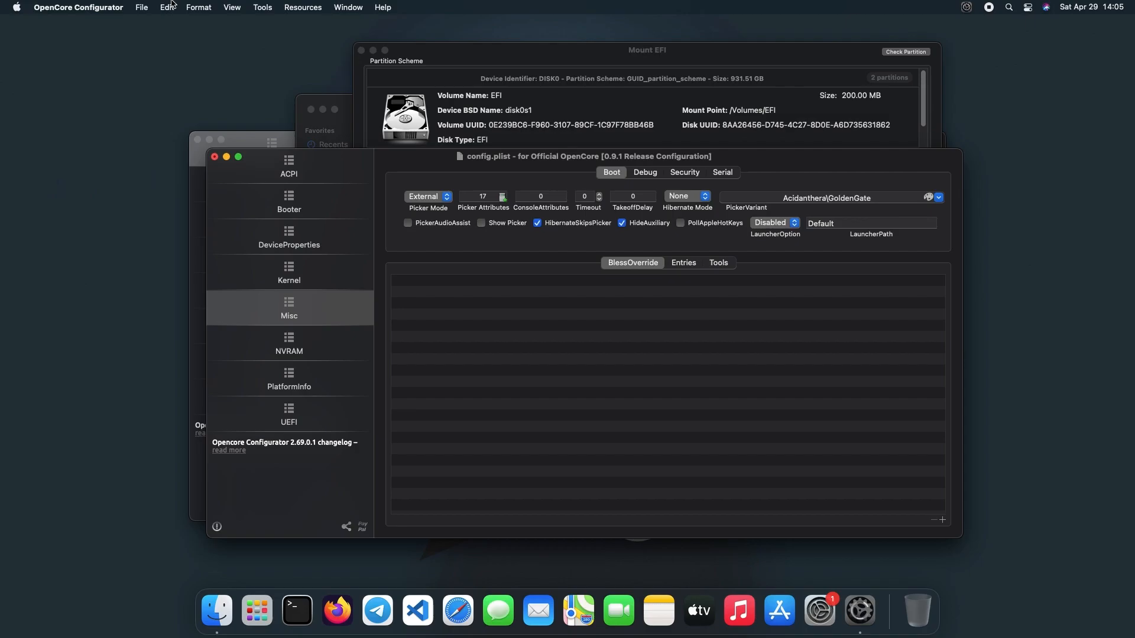
- Save config.plist and dismiss the validator report showing no issues
click(142, 7)
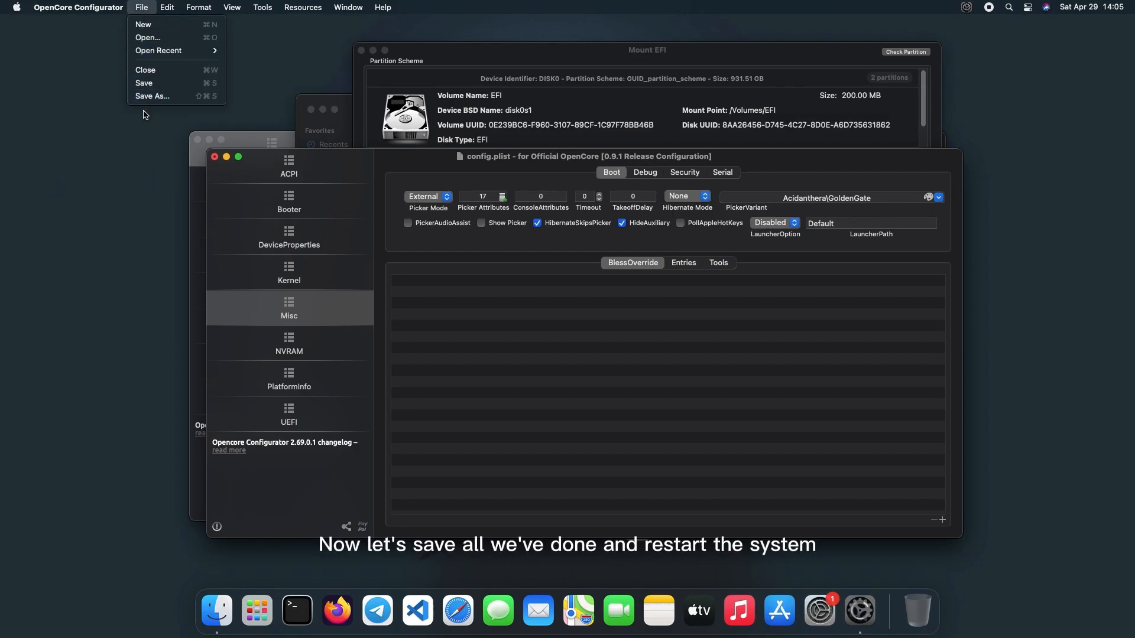
click(145, 82)
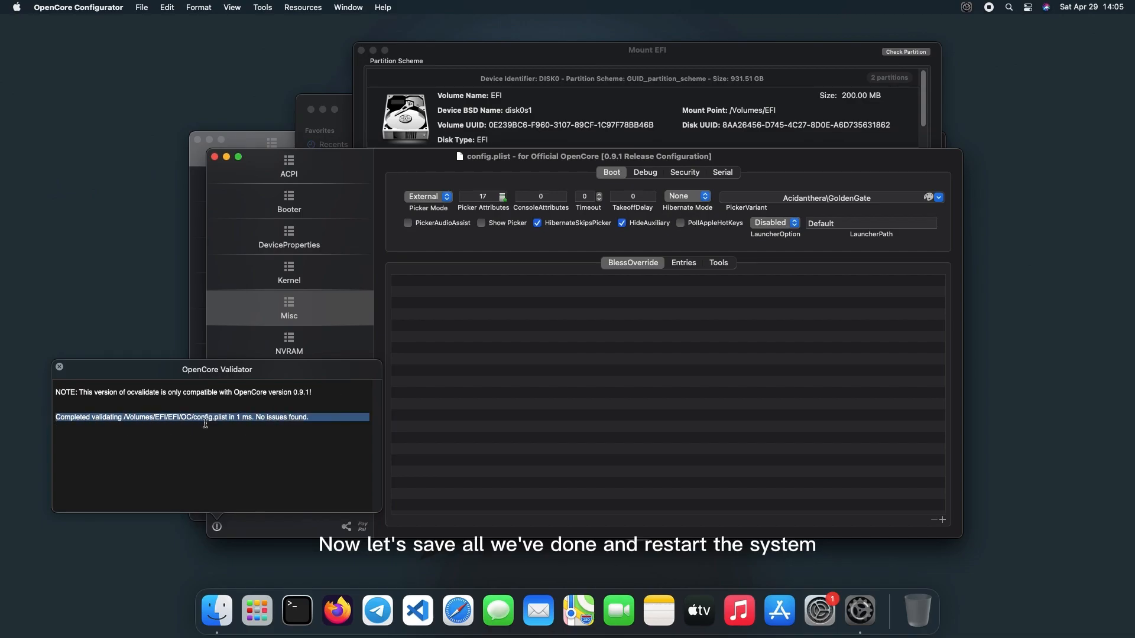
click(59, 367)
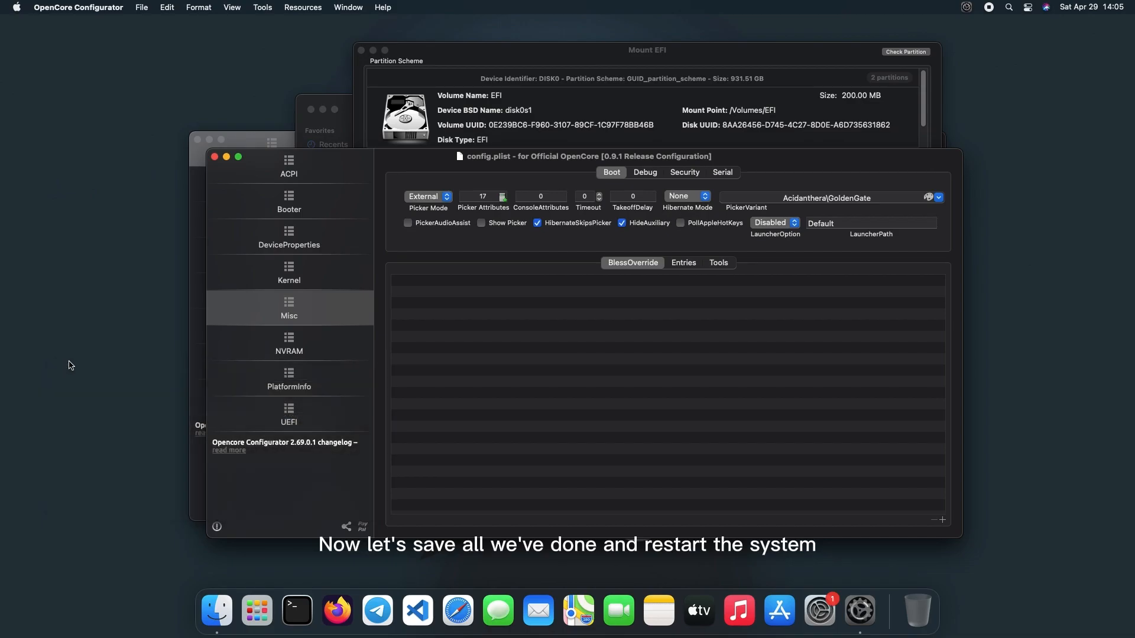